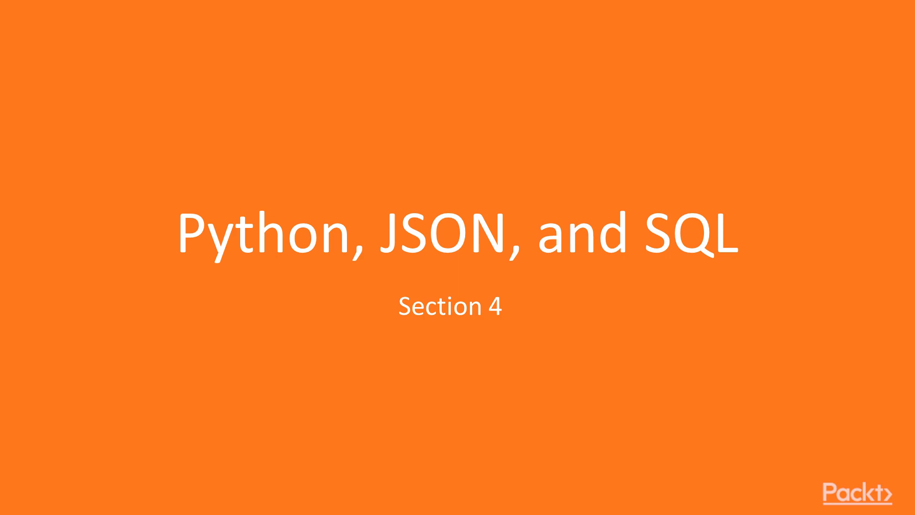
Step: Scroll along the one-line menu.json to view the sandwich data before reformatting
key(Right)
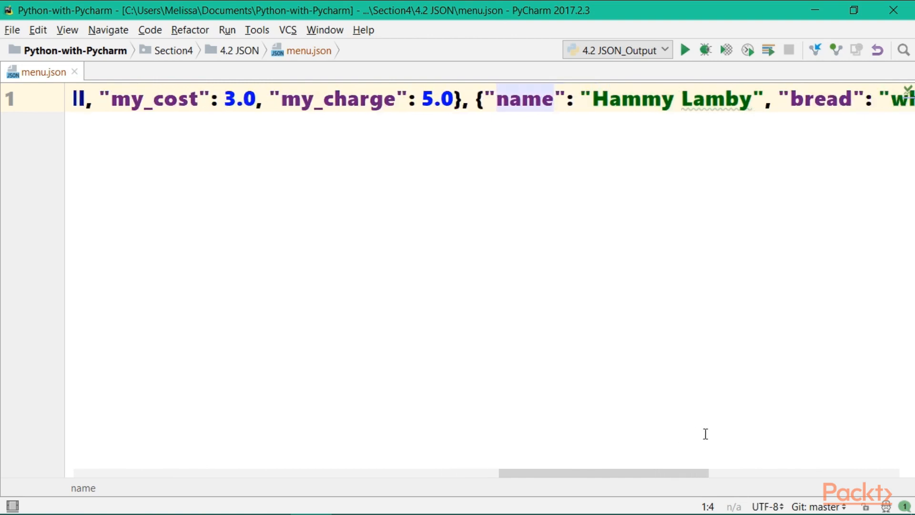
scroll(right, 3)
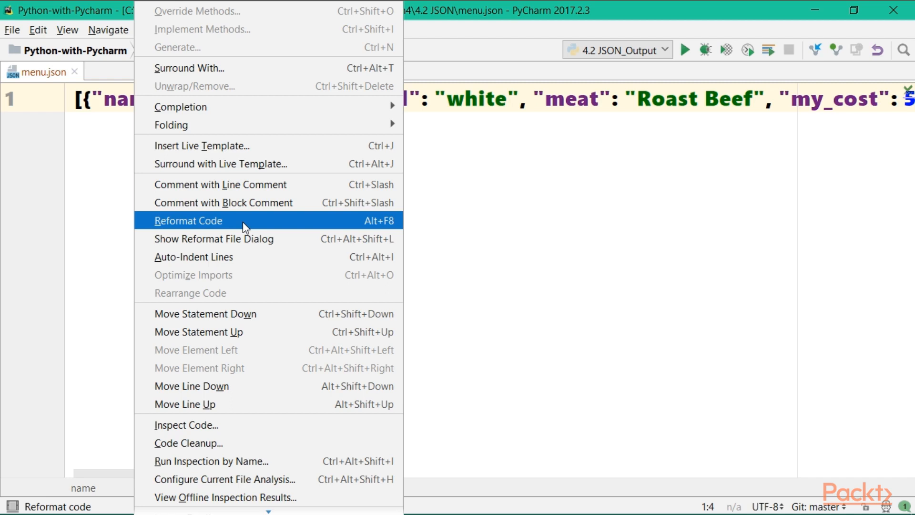
Step: Reformat menu.json into 26 indented lines and select the Hammy Lamby sandwich object
click(188, 220)
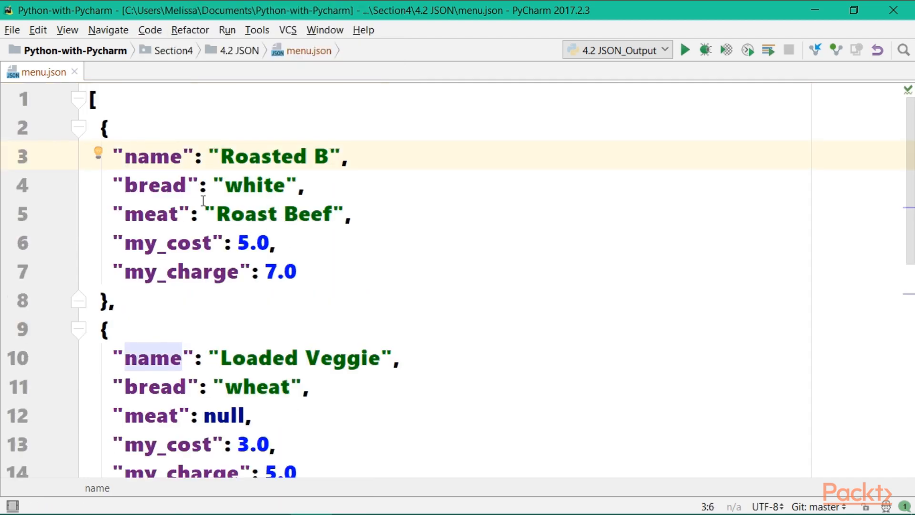
drag(126, 127, 113, 299)
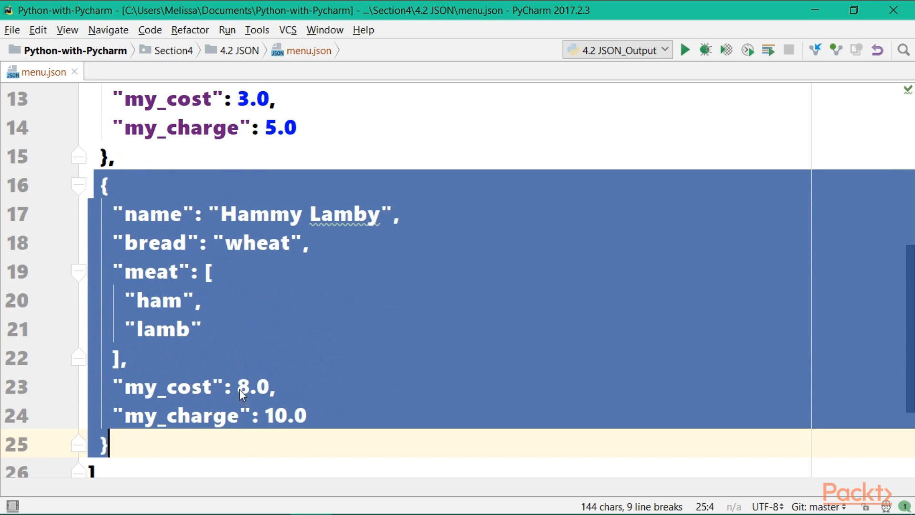
scroll(up, 3)
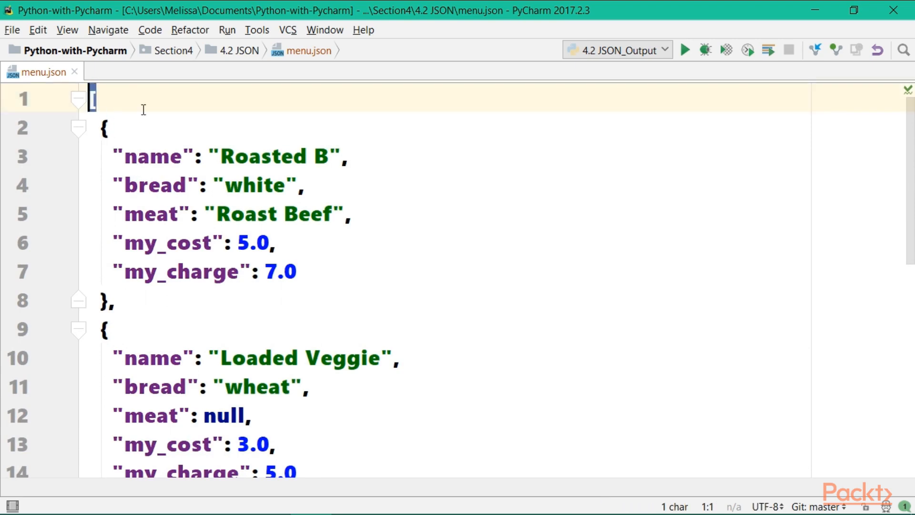
scroll(down, 3)
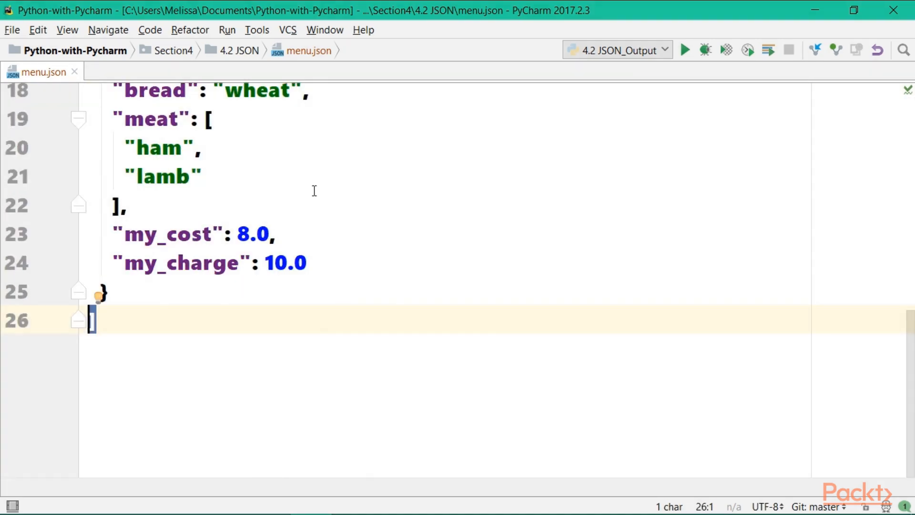
mouse_move(363, 212)
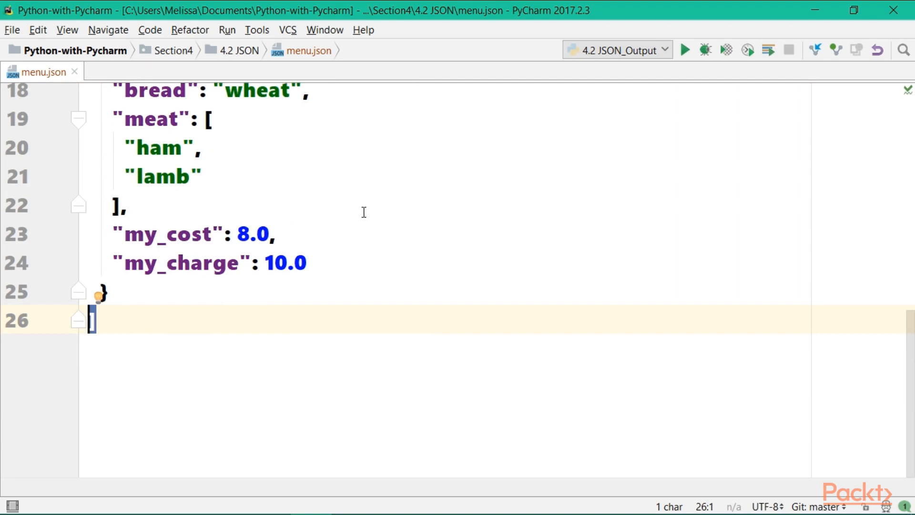
scroll(up, 3)
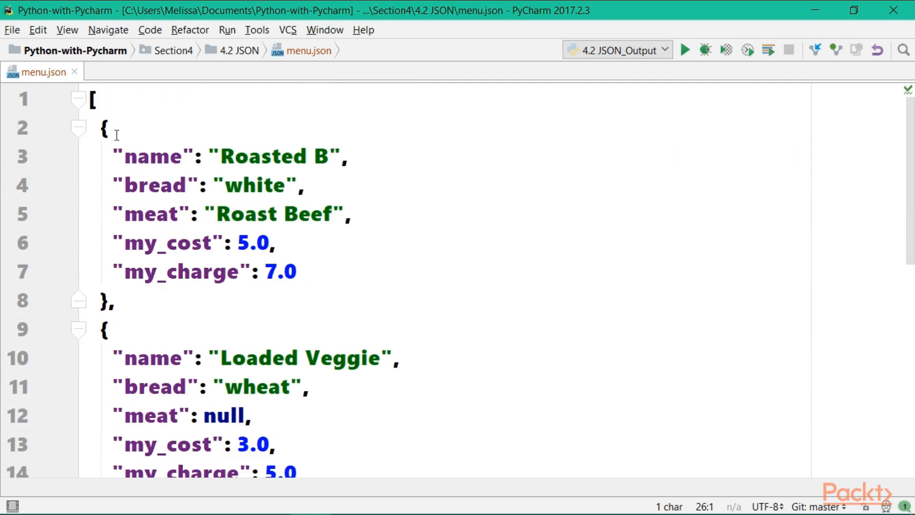
click(104, 127)
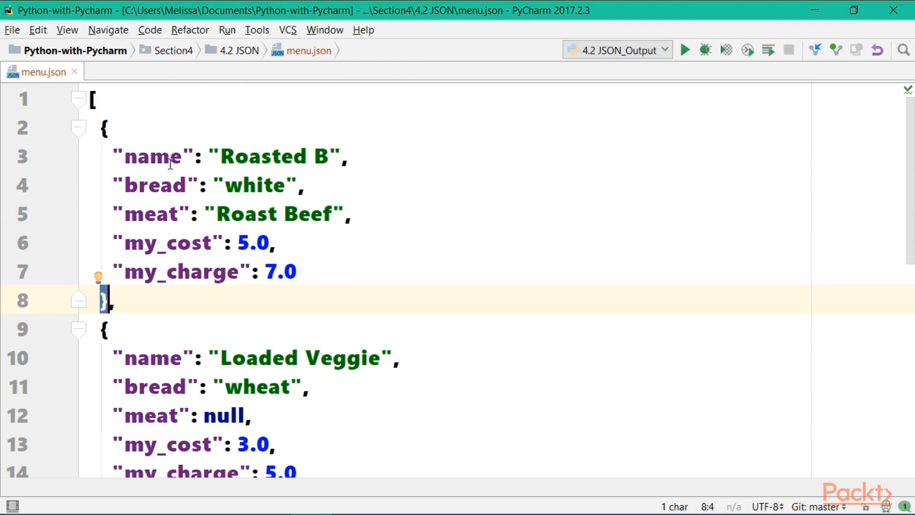
double_click(155, 155)
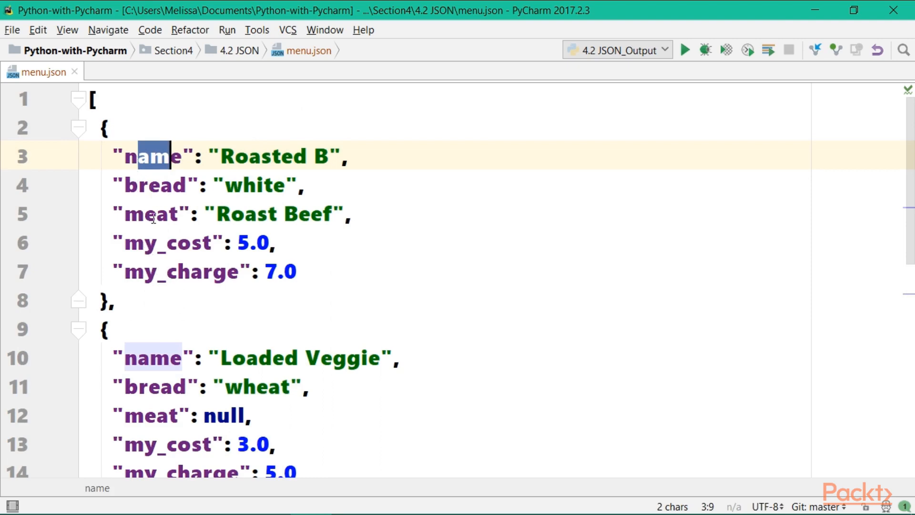
scroll(down, 3)
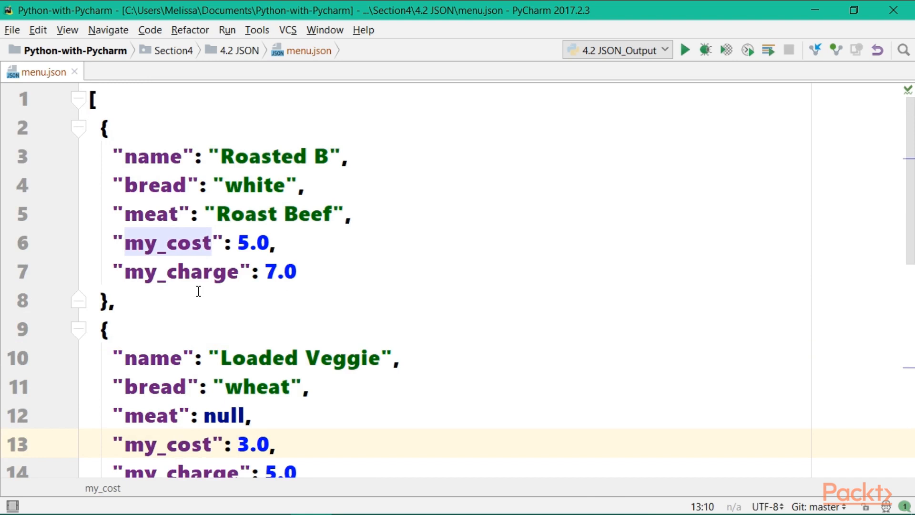
click(178, 444)
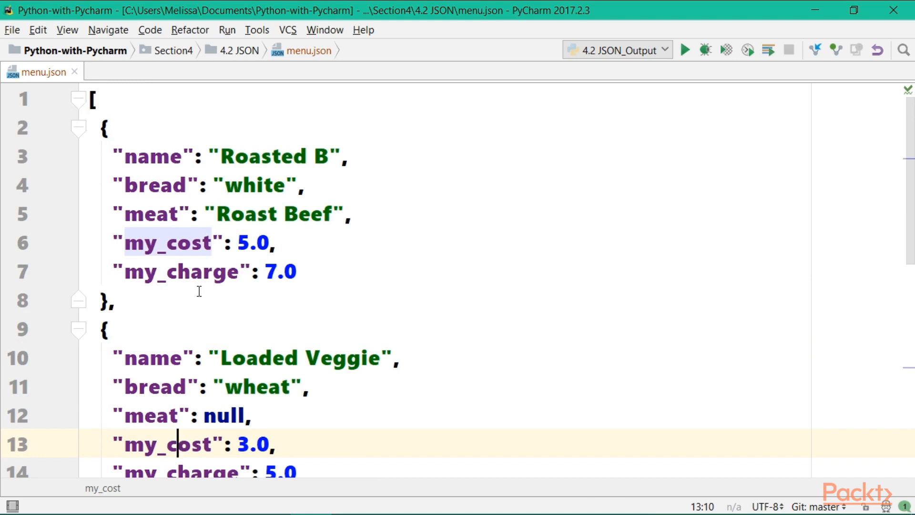
scroll(down, 3)
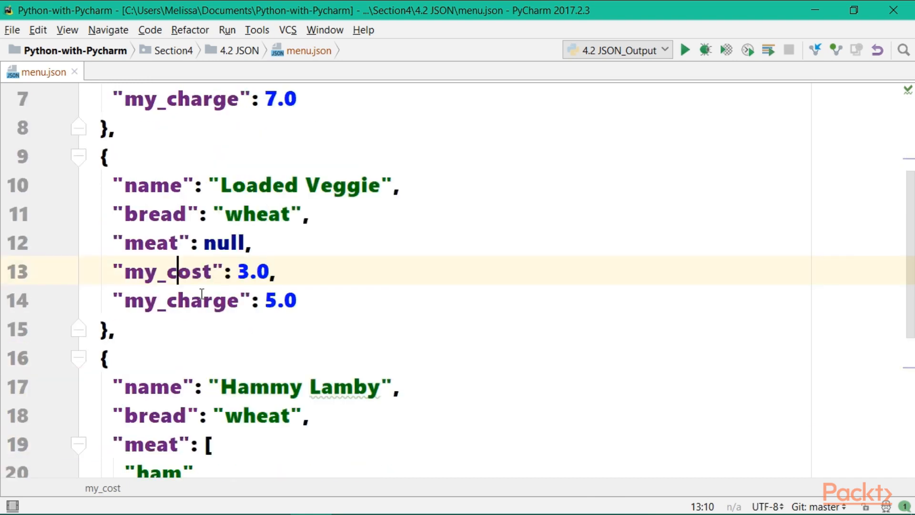